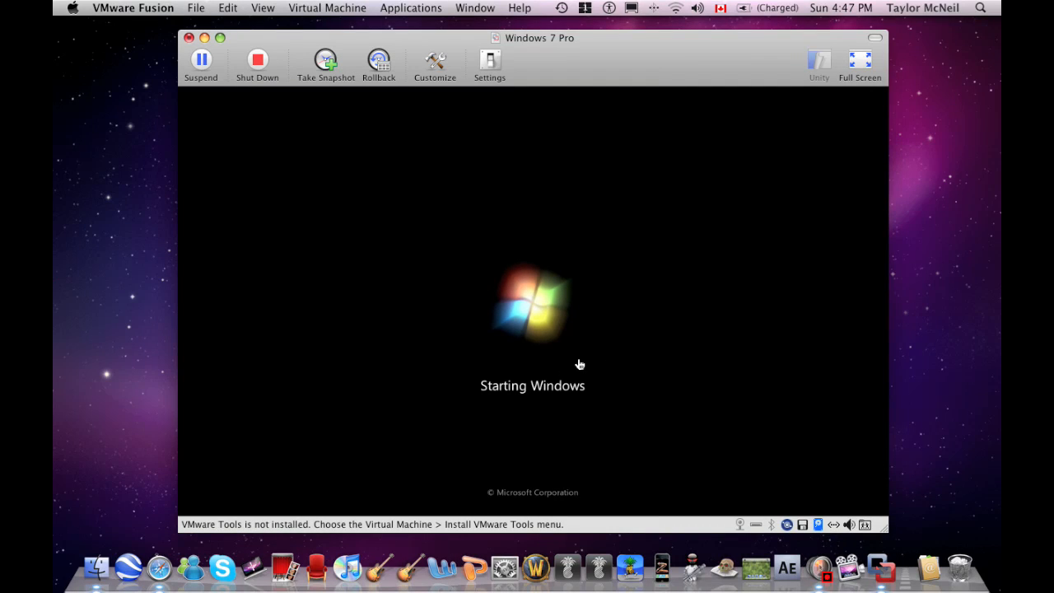
mouse_move(527, 337)
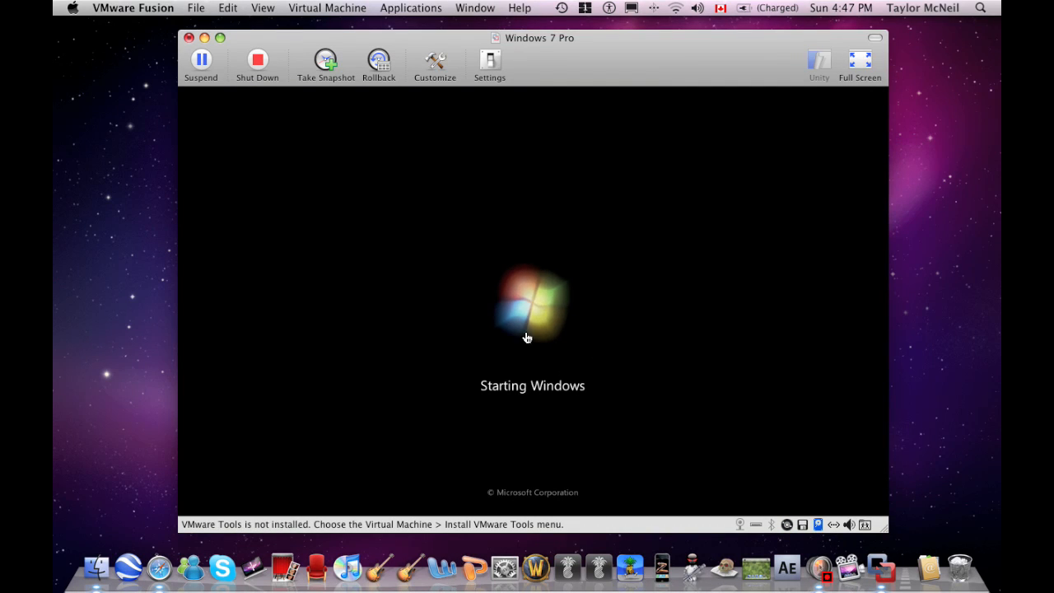
mouse_move(636, 376)
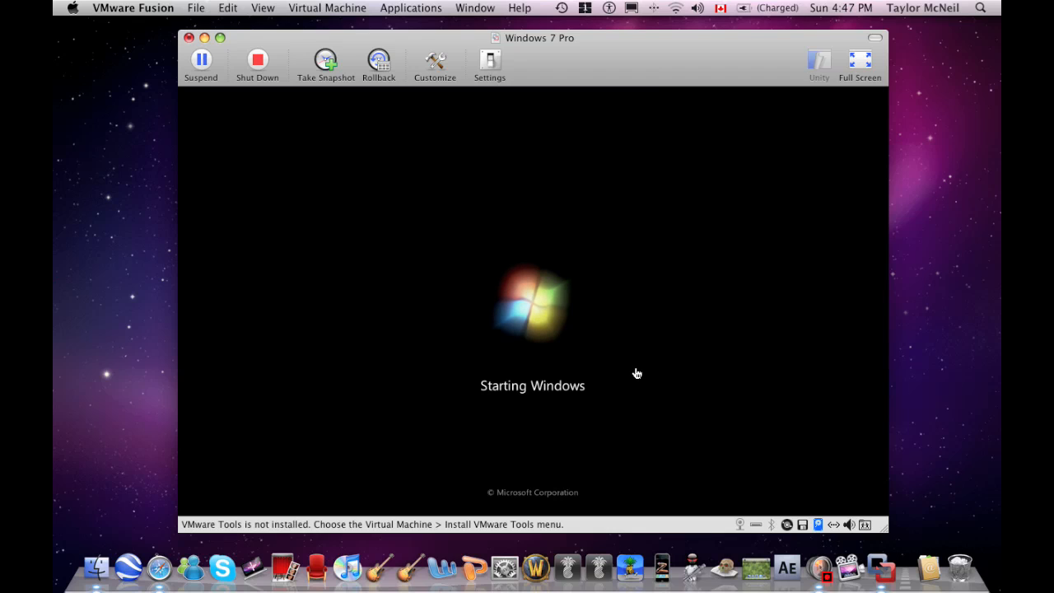
mouse_move(636, 369)
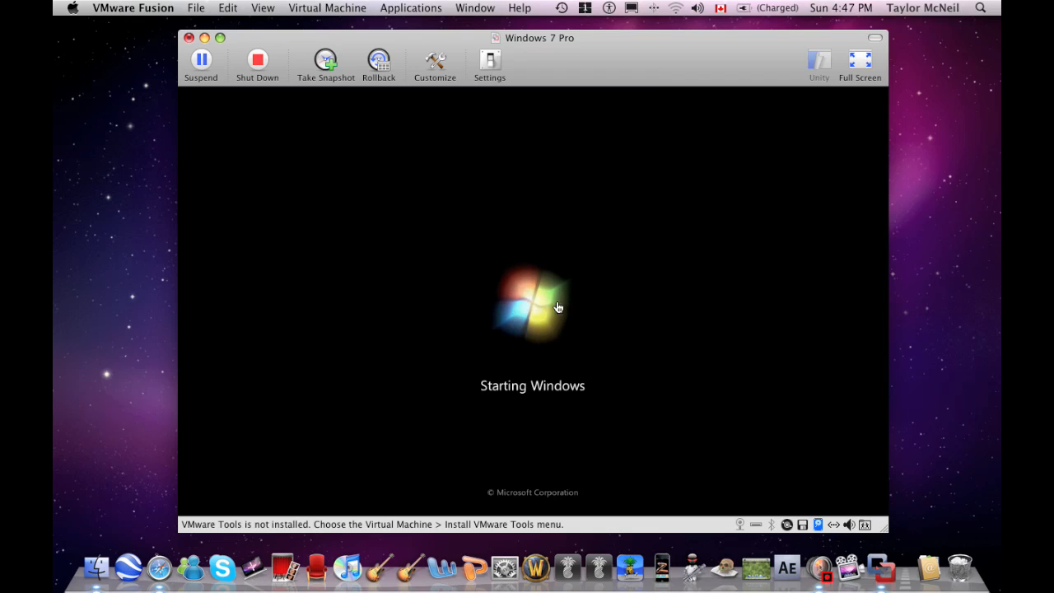
mouse_move(698, 196)
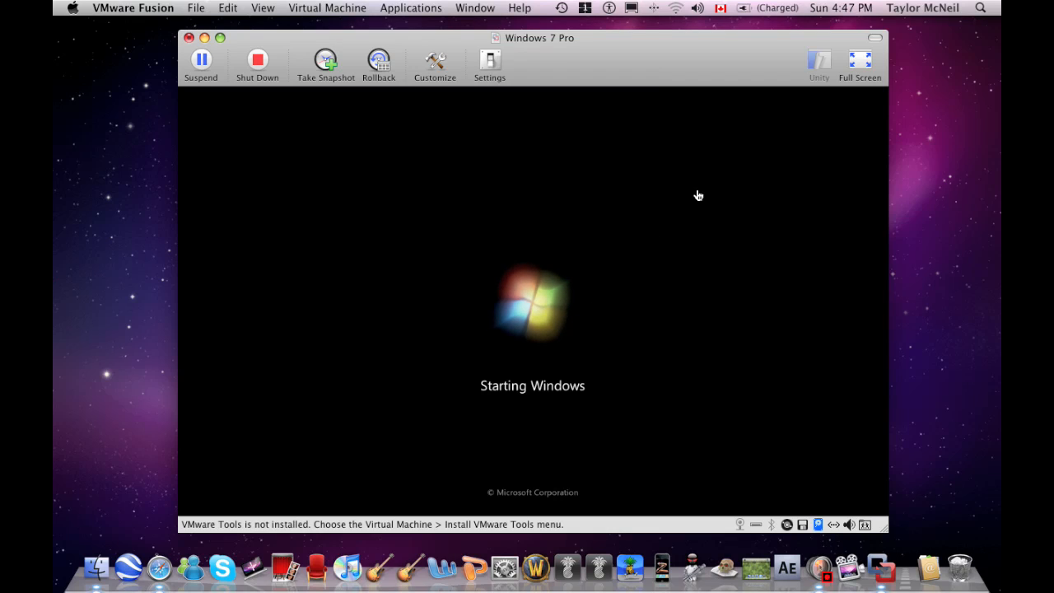
mouse_move(655, 201)
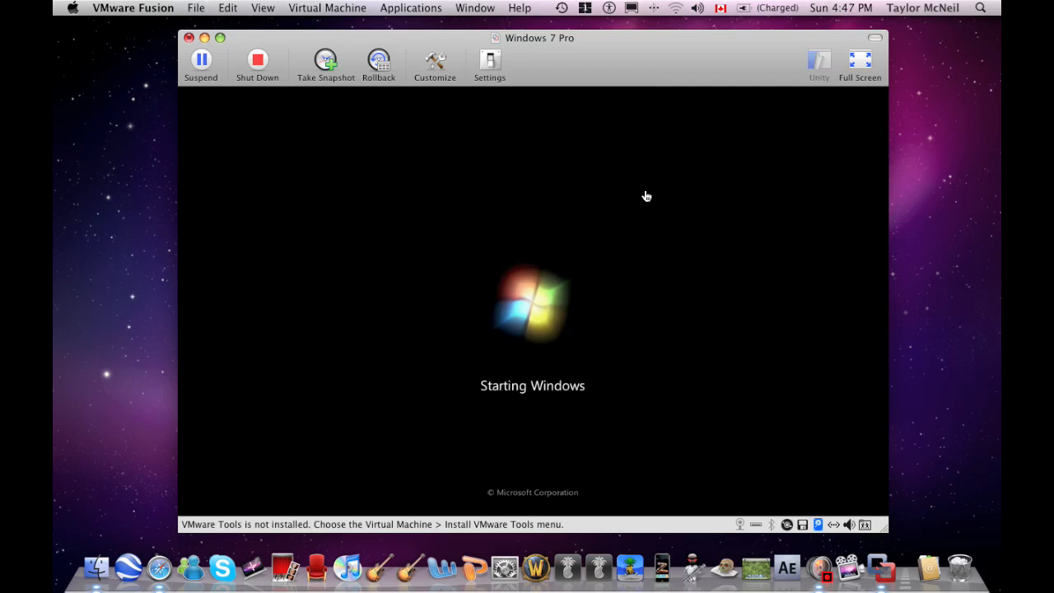
mouse_move(658, 251)
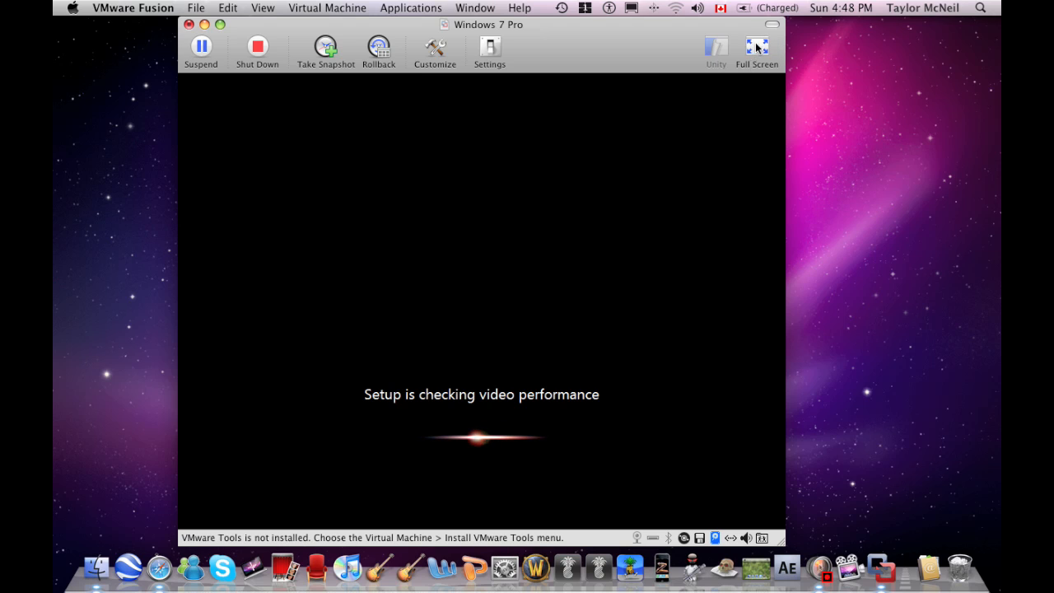
left_click(756, 46)
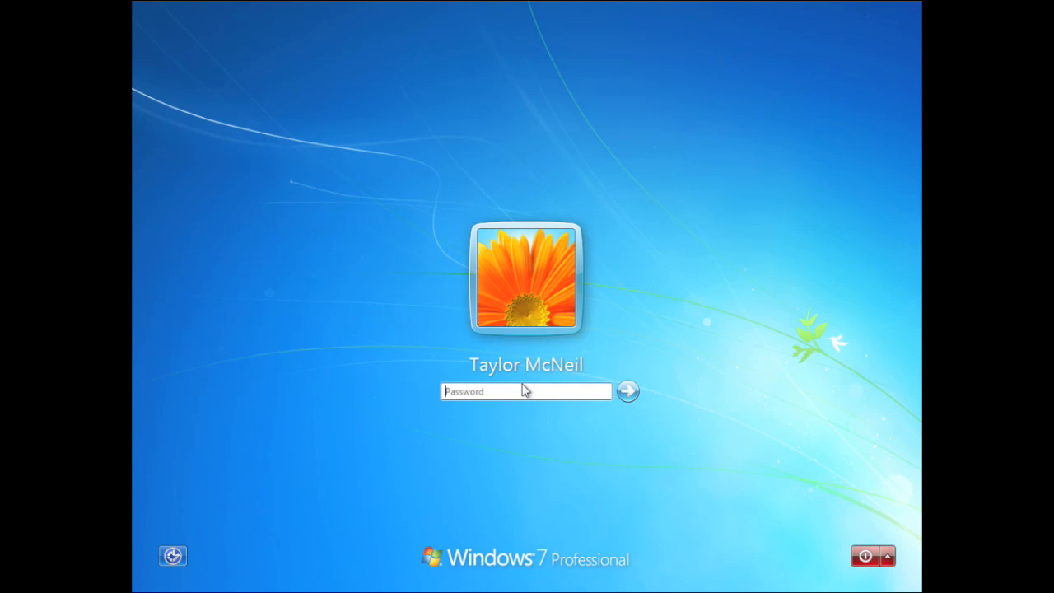
mouse_move(497, 488)
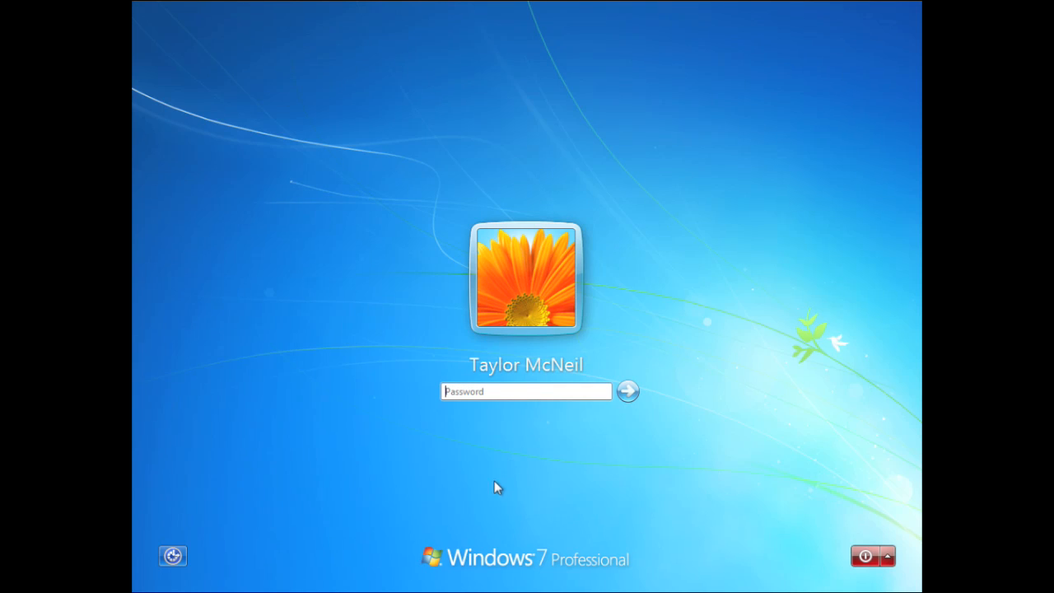
mouse_move(608, 565)
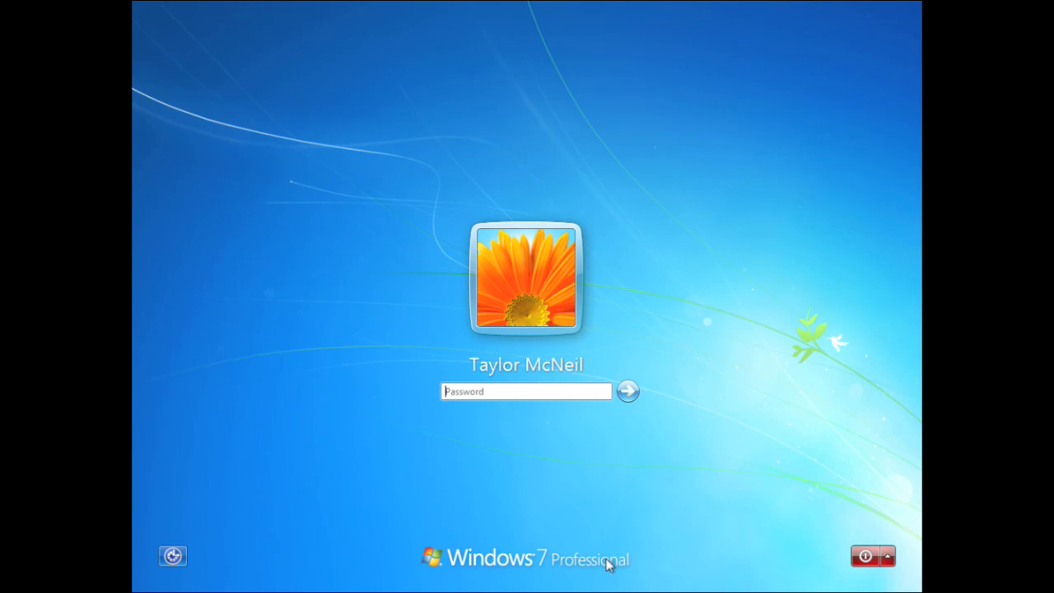
mouse_move(517, 370)
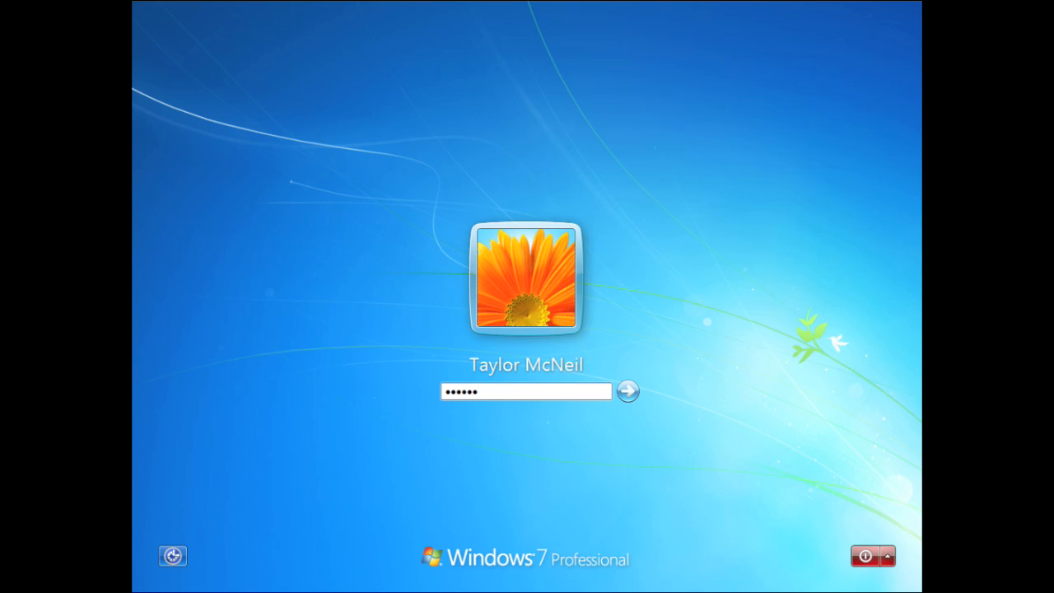
- Submit the account password to log in to Windows 7
left_click(627, 392)
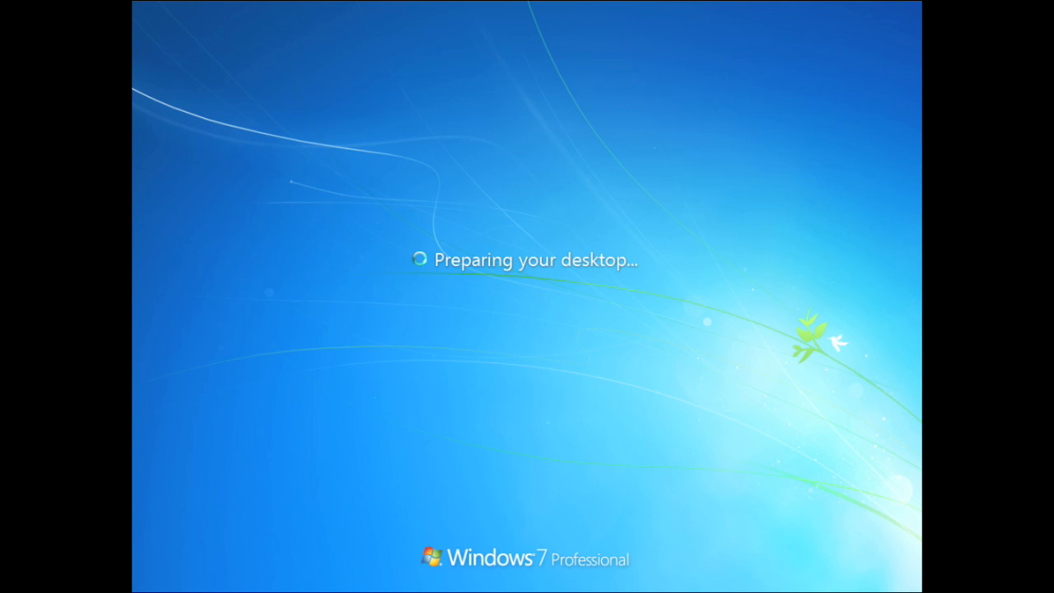
mouse_move(138, 15)
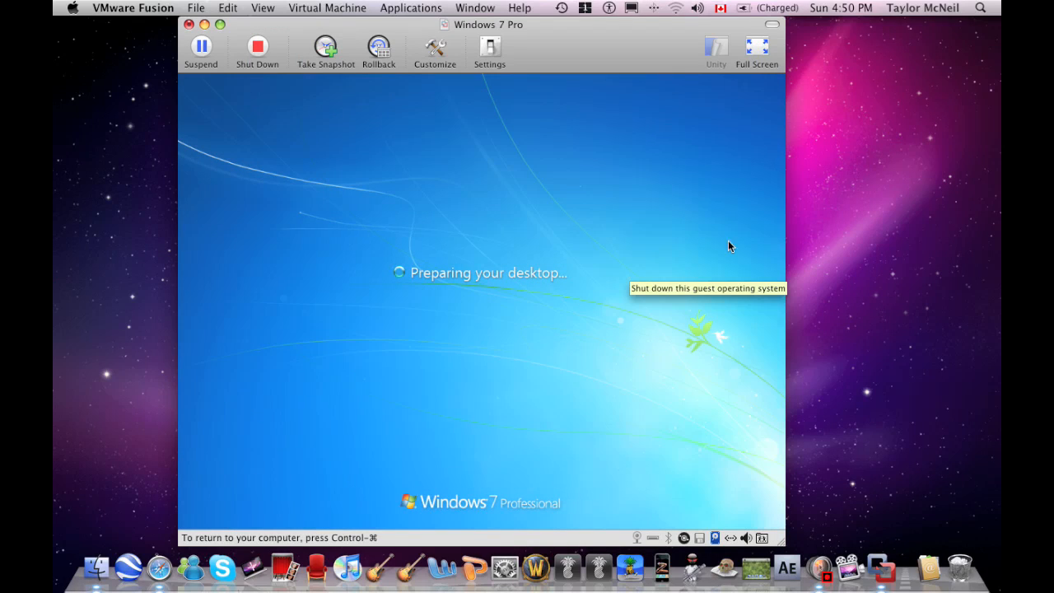
mouse_move(890, 377)
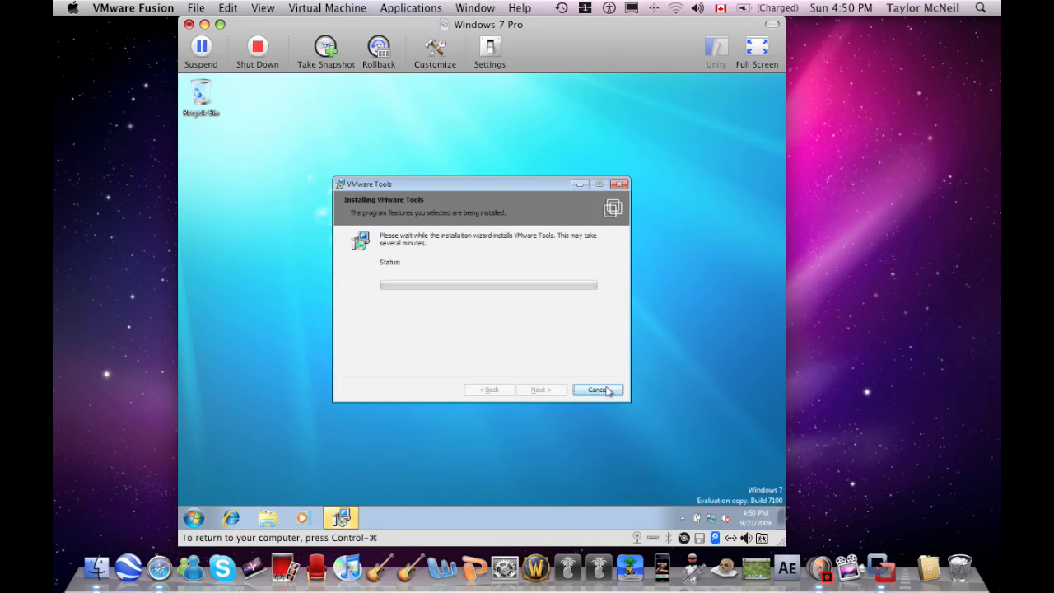
- Dismiss the VMware Tools installer and the Set Network Location prompt, leaving a clear desktop
left_click(596, 388)
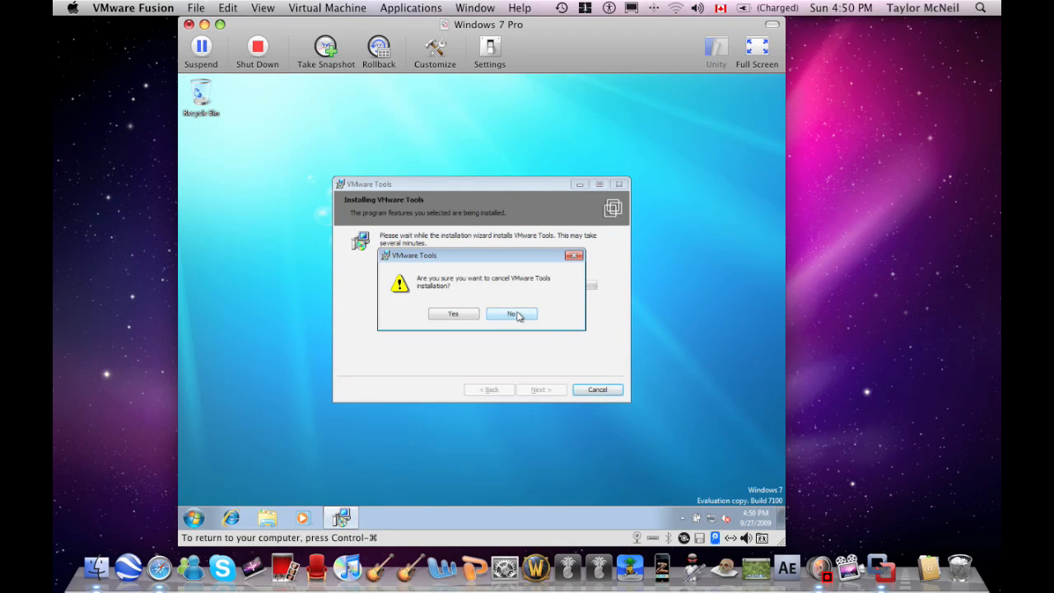
left_click(511, 313)
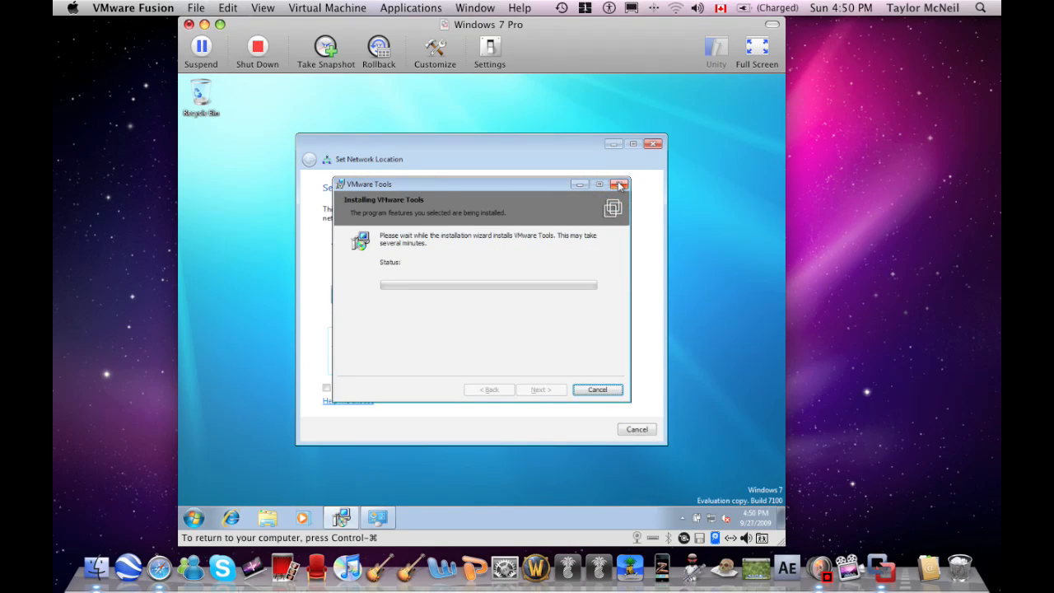
mouse_move(619, 185)
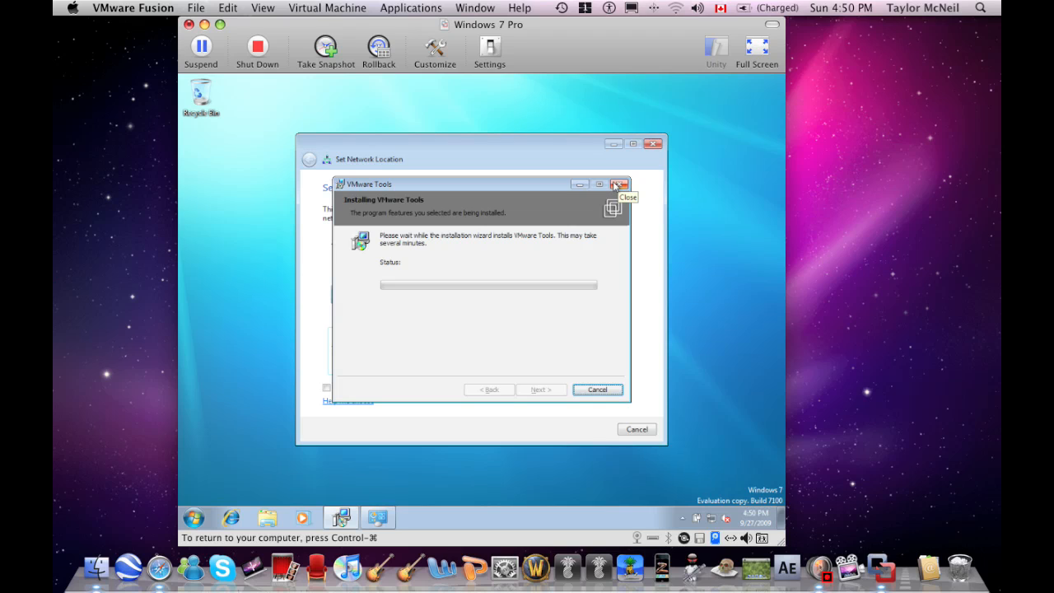
left_click(619, 184)
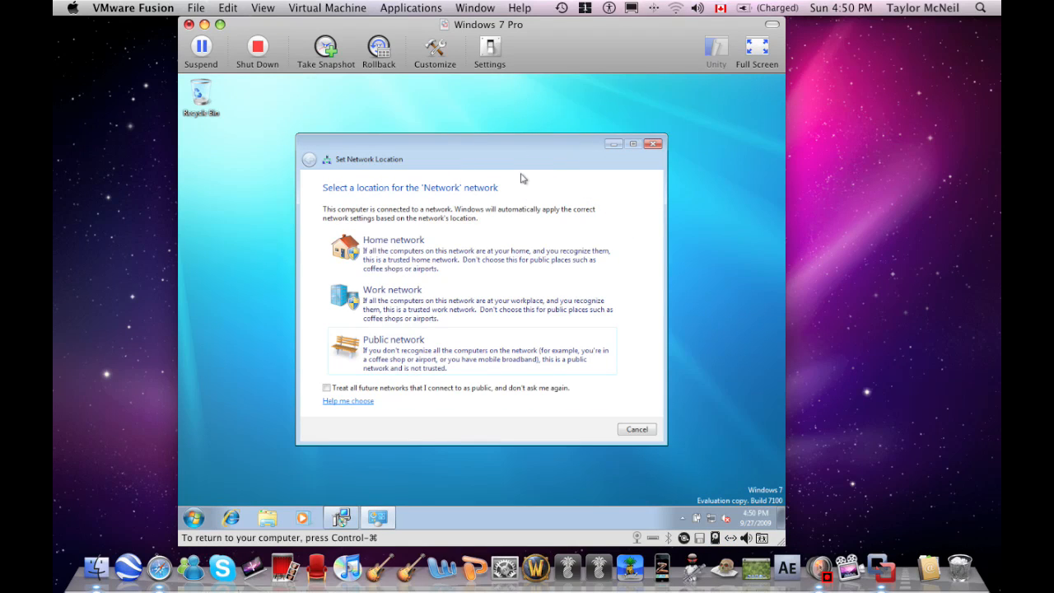
mouse_move(512, 163)
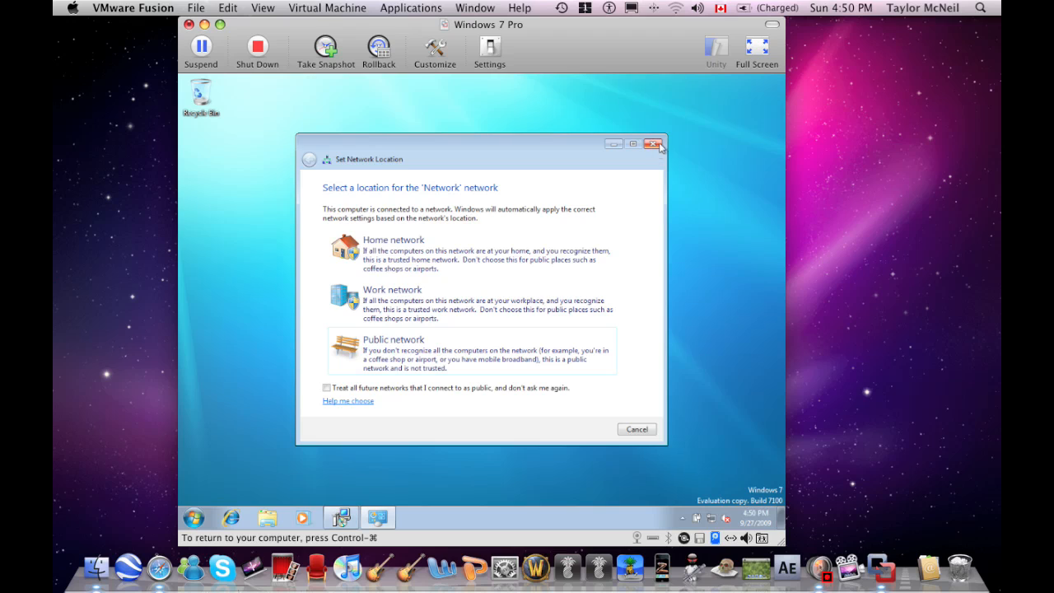
left_click(655, 143)
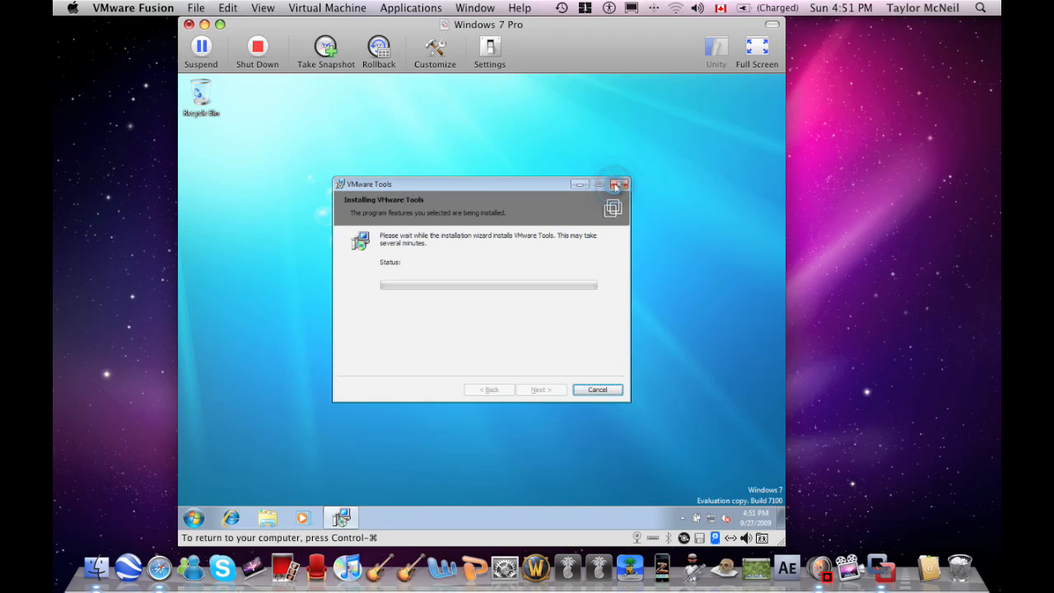
left_click(619, 185)
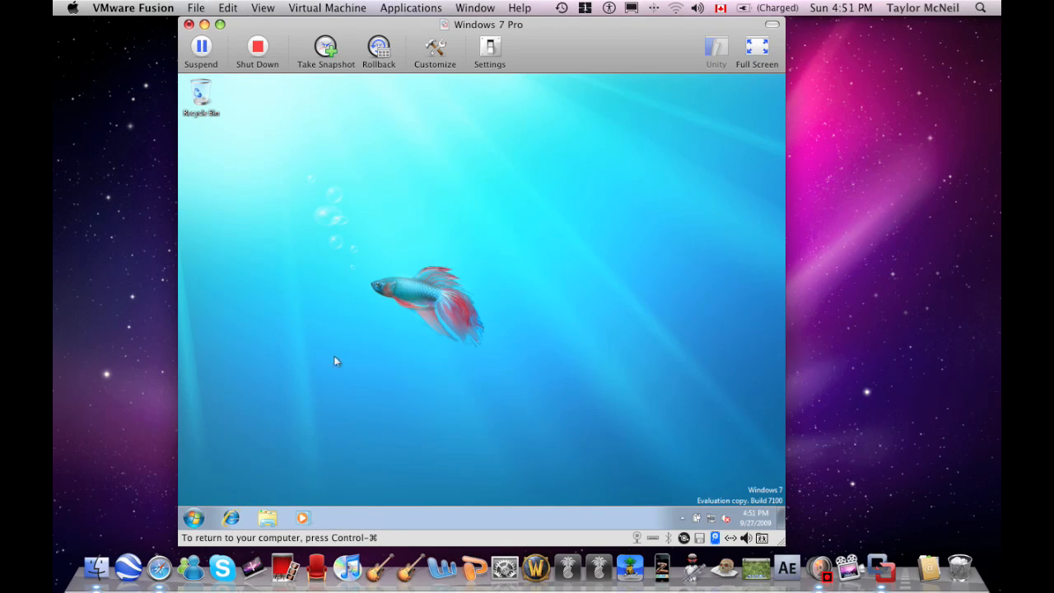
mouse_move(197, 508)
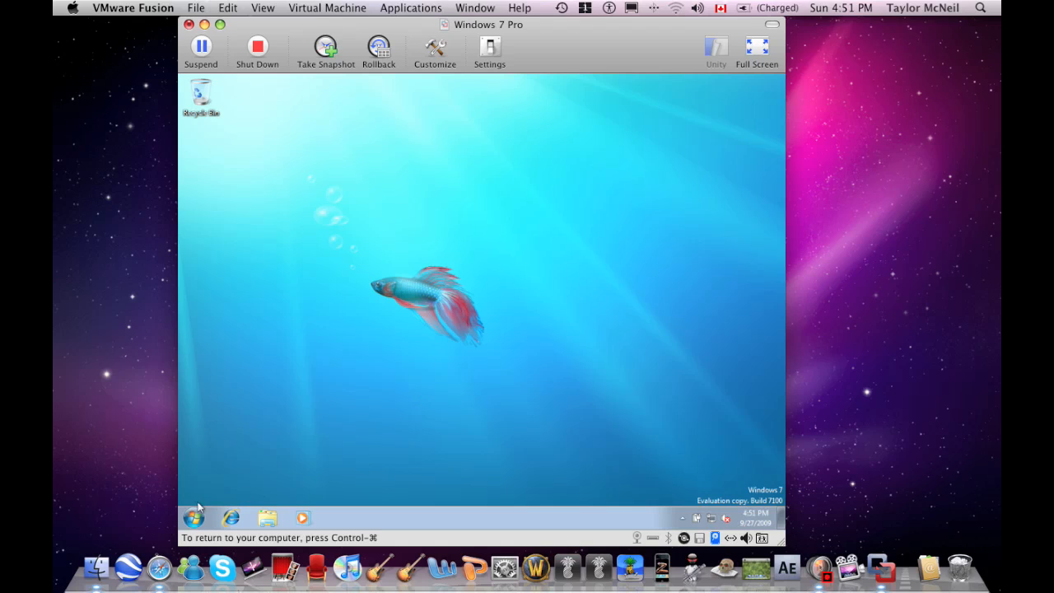
- Pick a different screen resolution in Control Panel and apply it, raising the keep-changes prompt
left_click(194, 517)
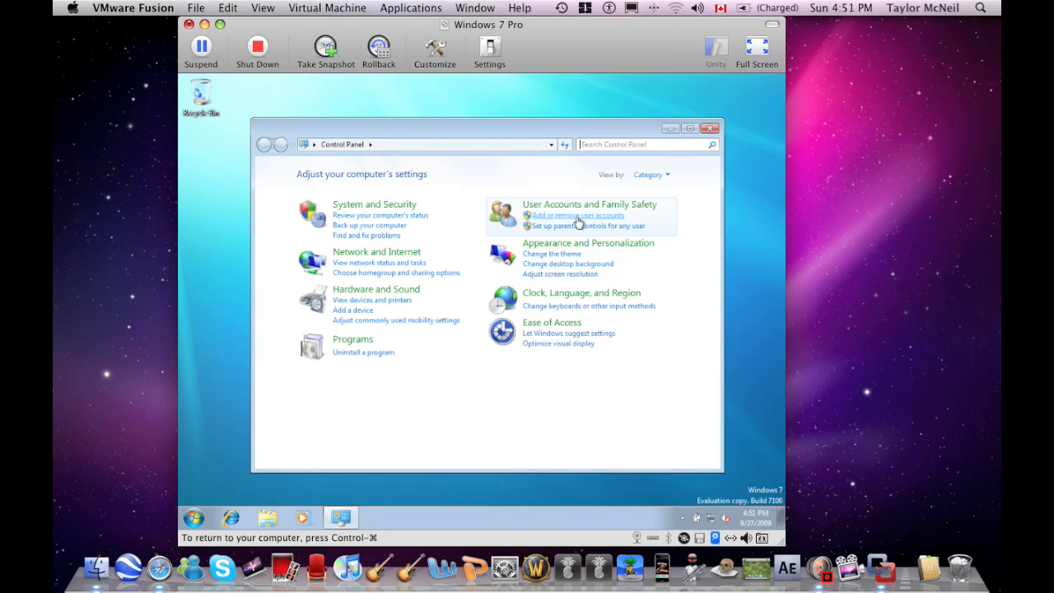
mouse_move(573, 276)
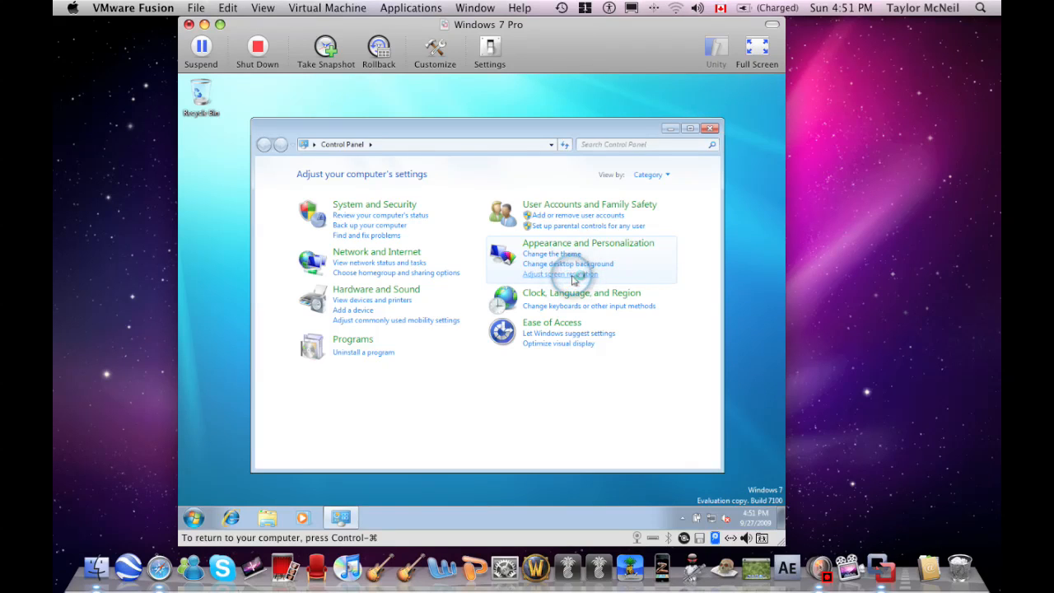
left_click(560, 273)
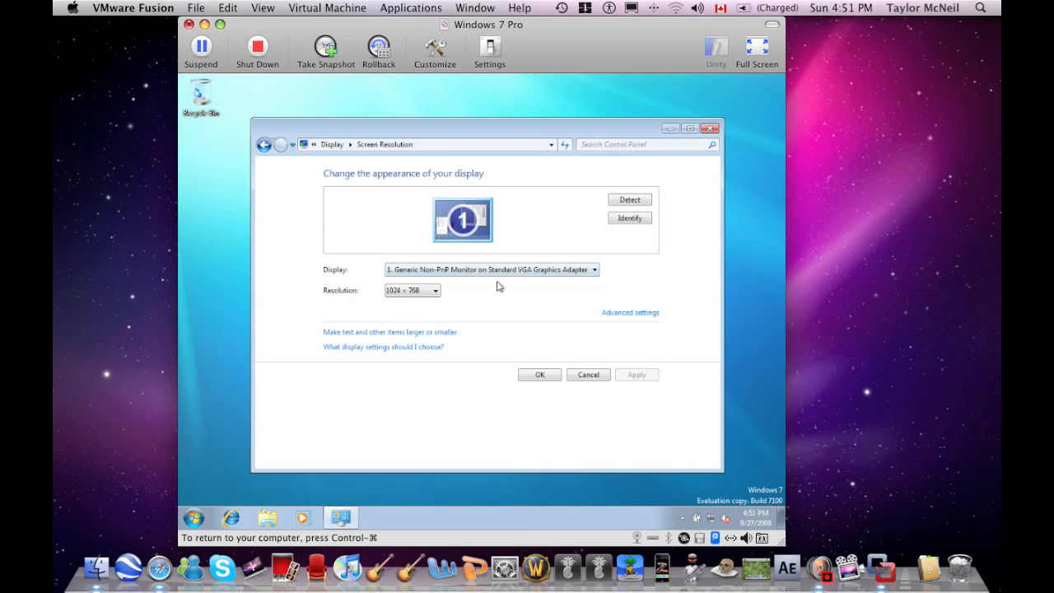
left_click(435, 289)
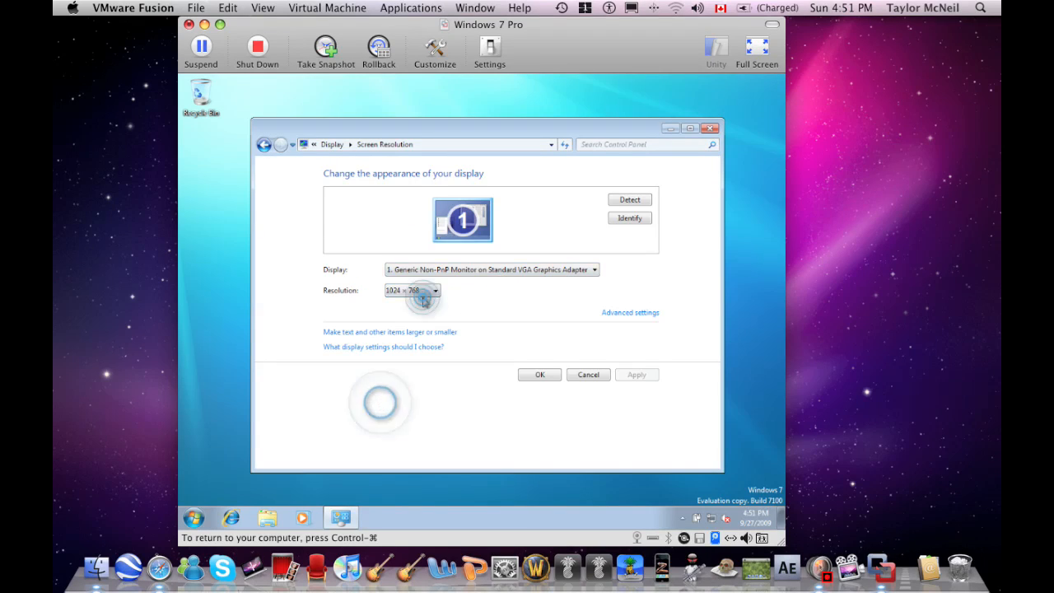
left_click(434, 290)
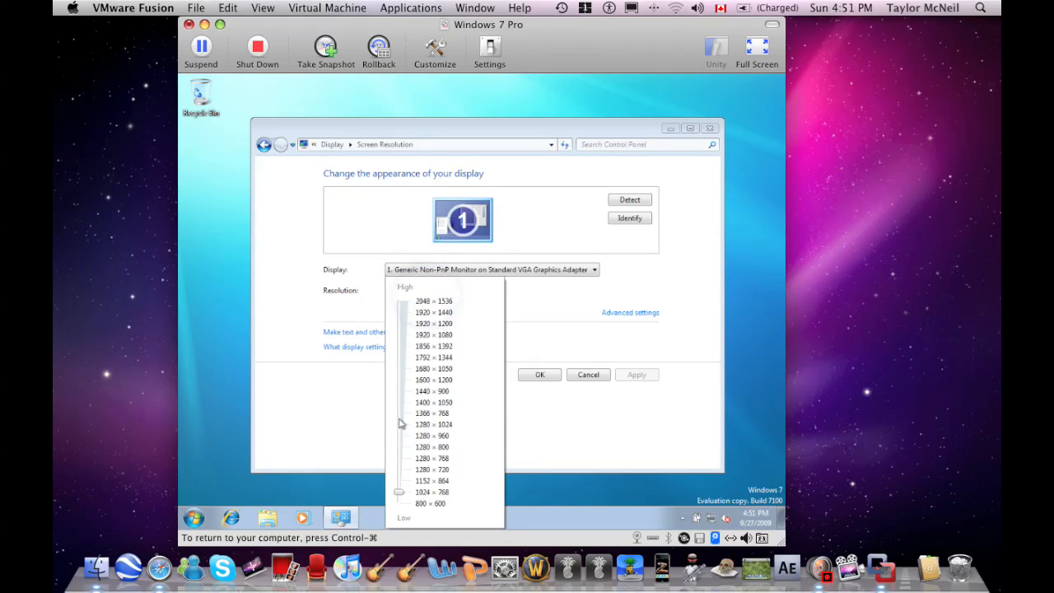
mouse_move(402, 451)
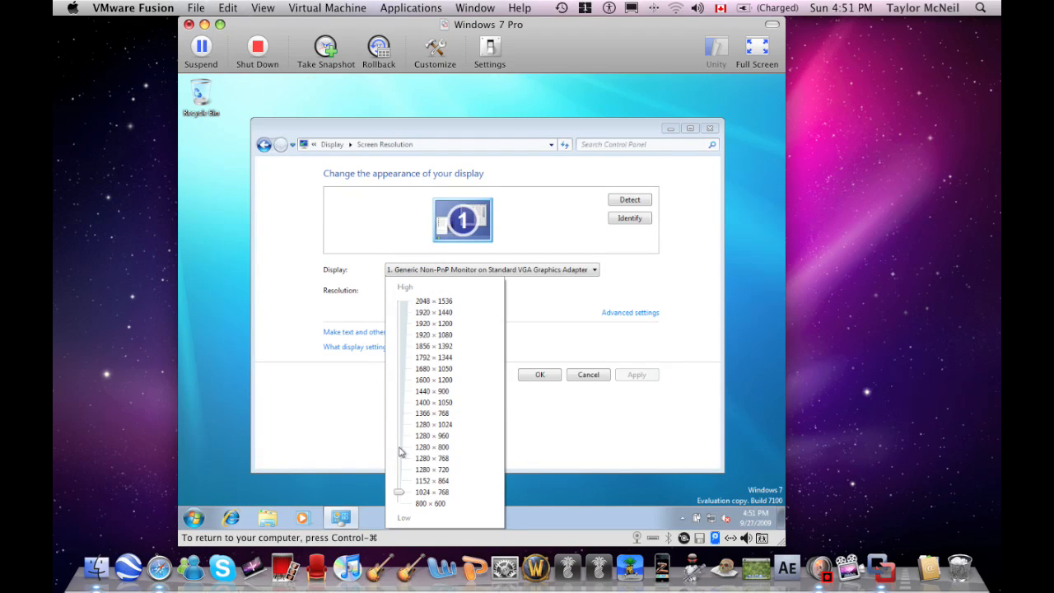
left_click(399, 448)
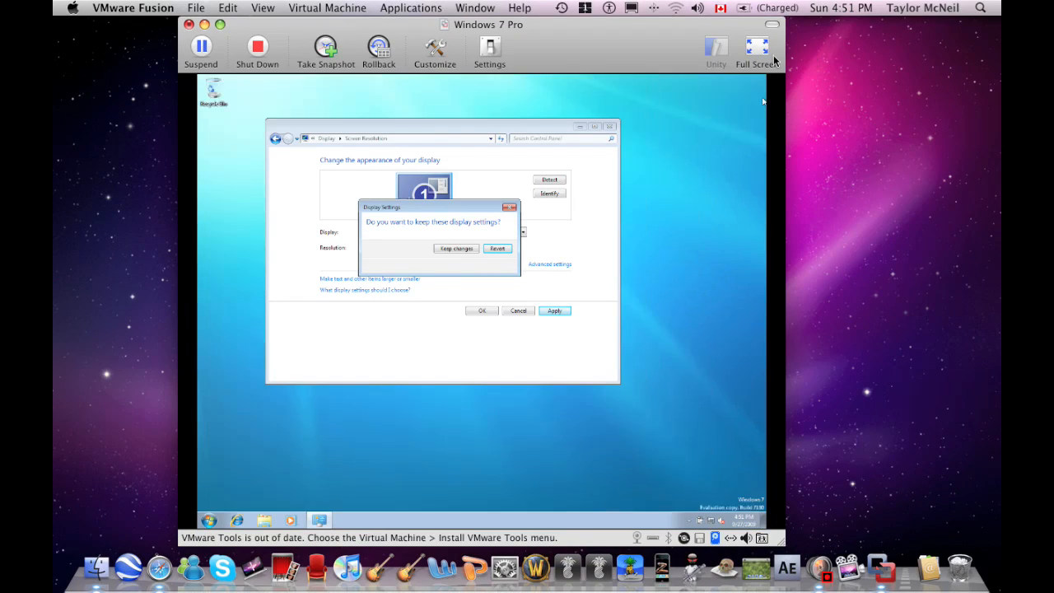
- Keep the applied settings and switch the virtual machine to full screen
left_click(454, 247)
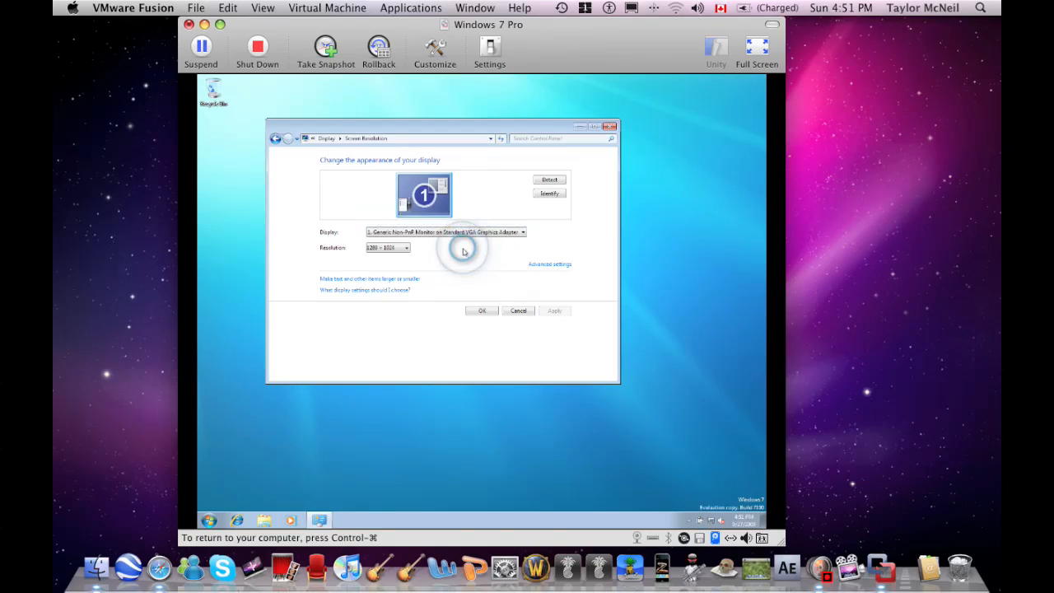
left_click(756, 46)
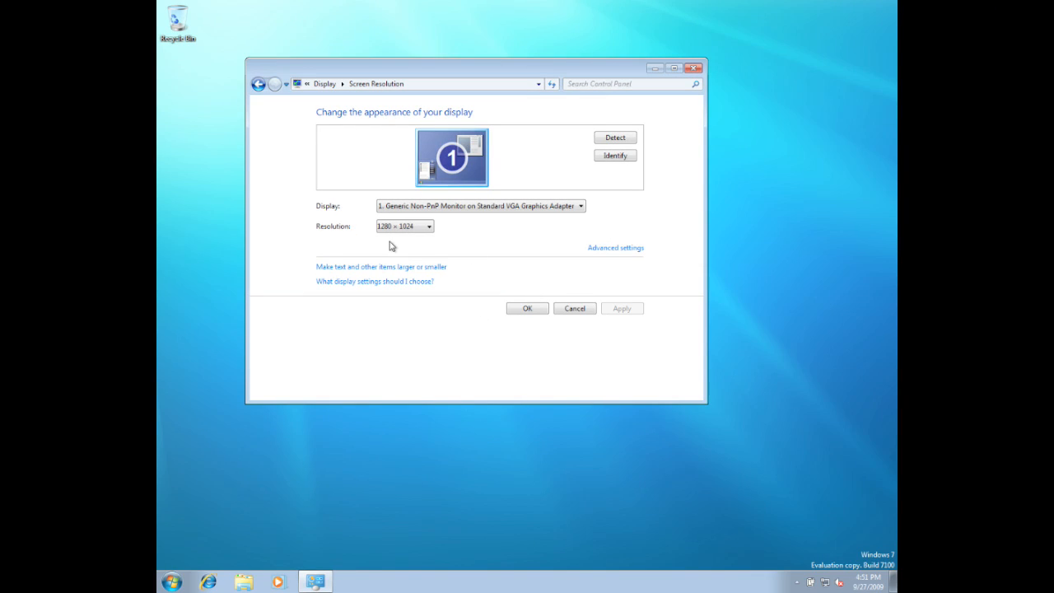
left_click(428, 228)
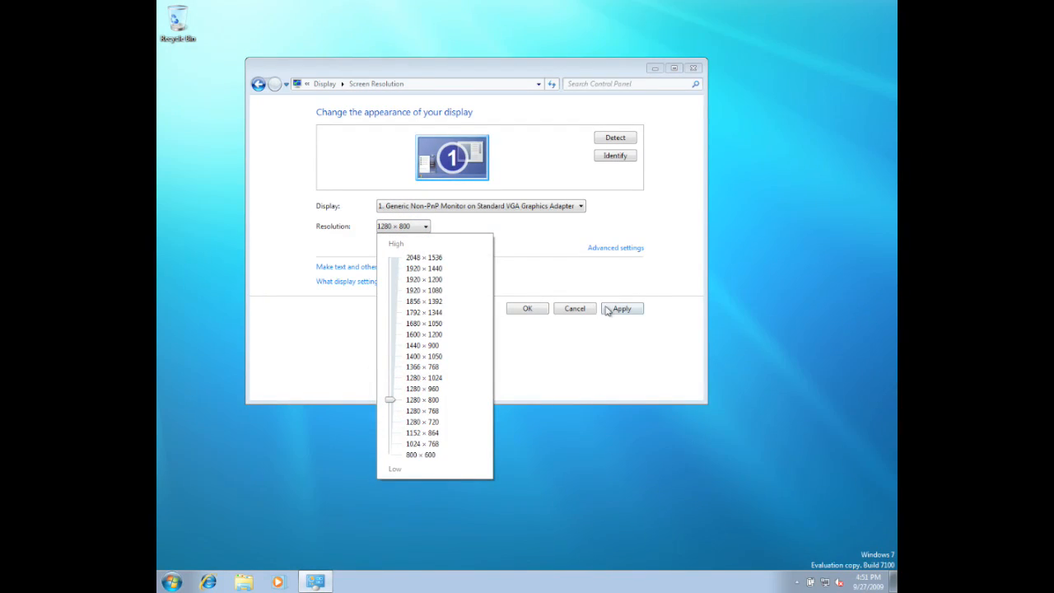
- Apply and keep 1280 × 800 resolution, then close the display settings window
left_click(622, 308)
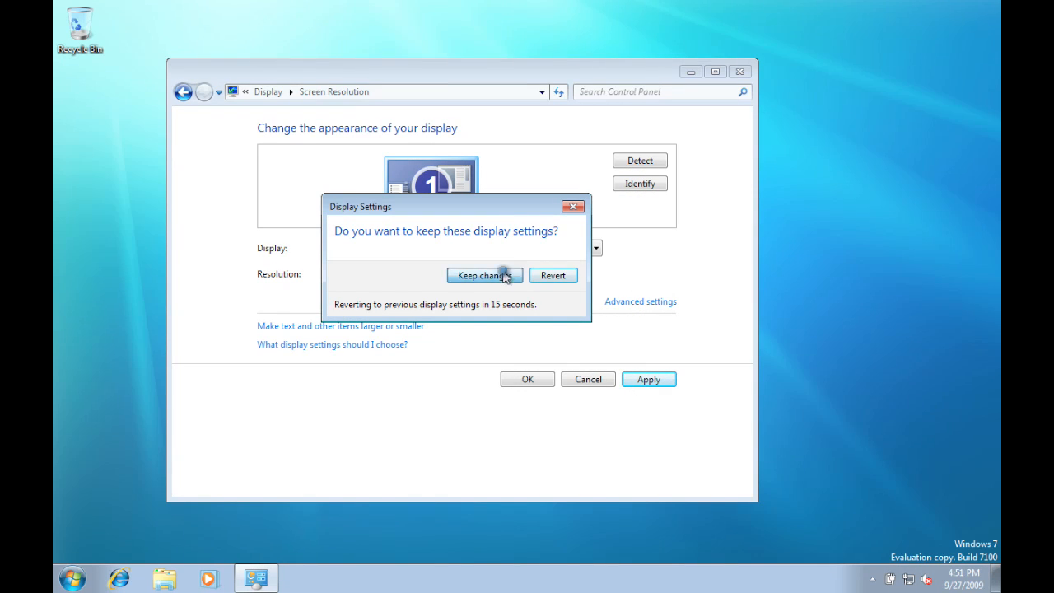
left_click(484, 275)
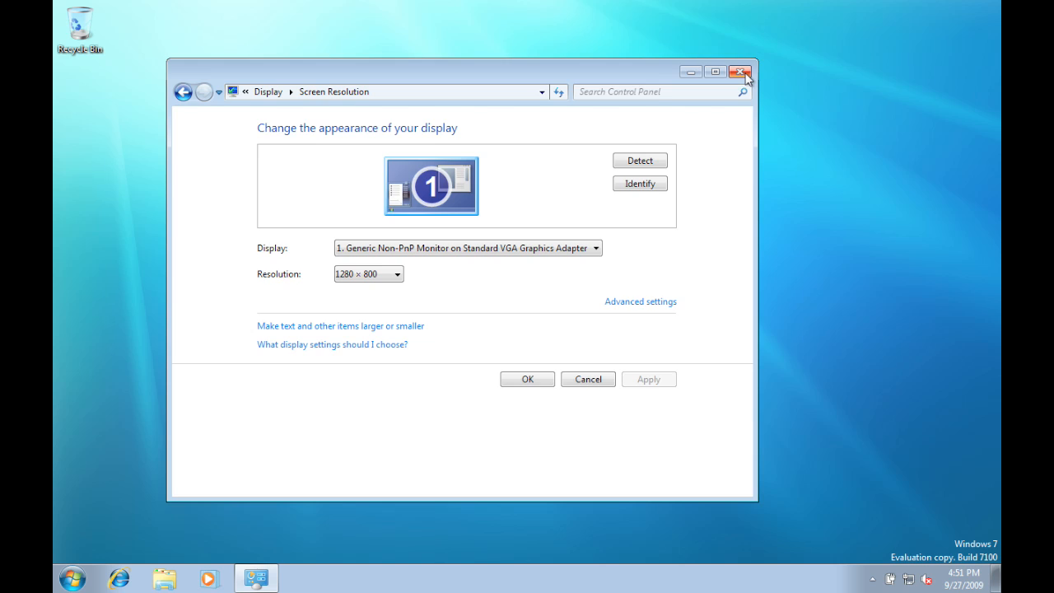
left_click(741, 73)
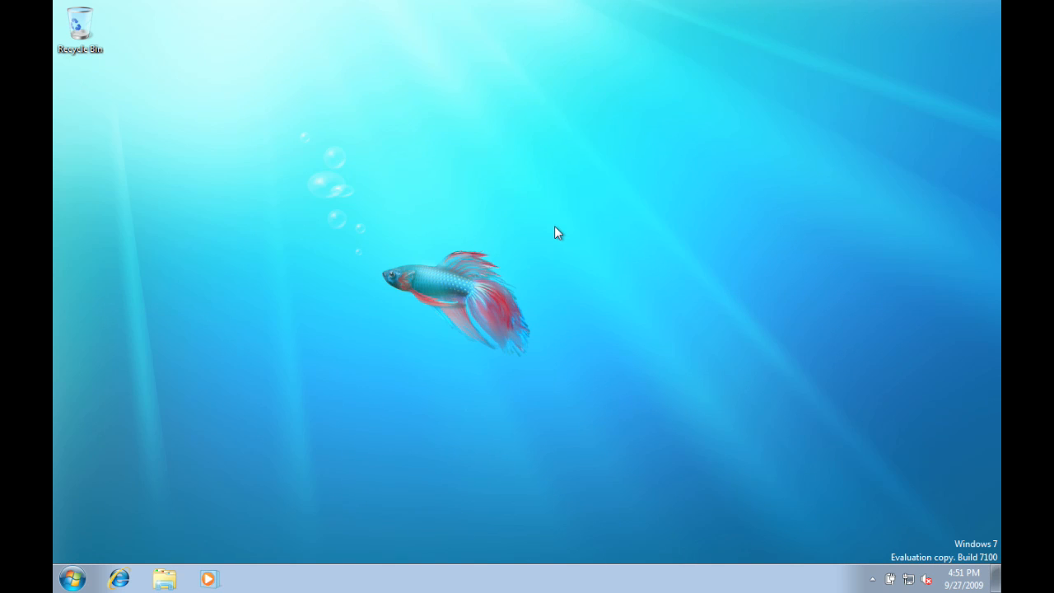